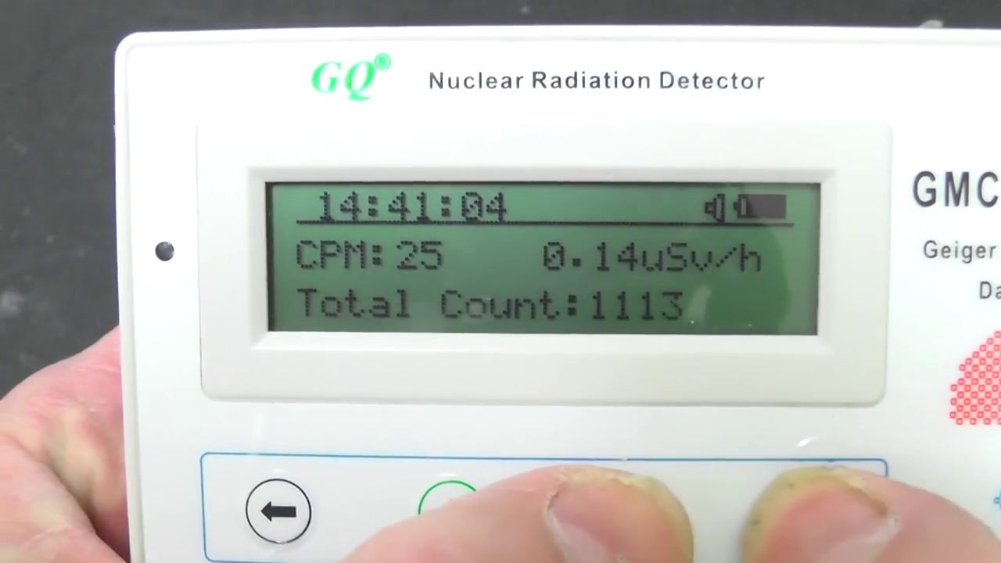
{"action": "left_click", "coordinate": [447, 501]}
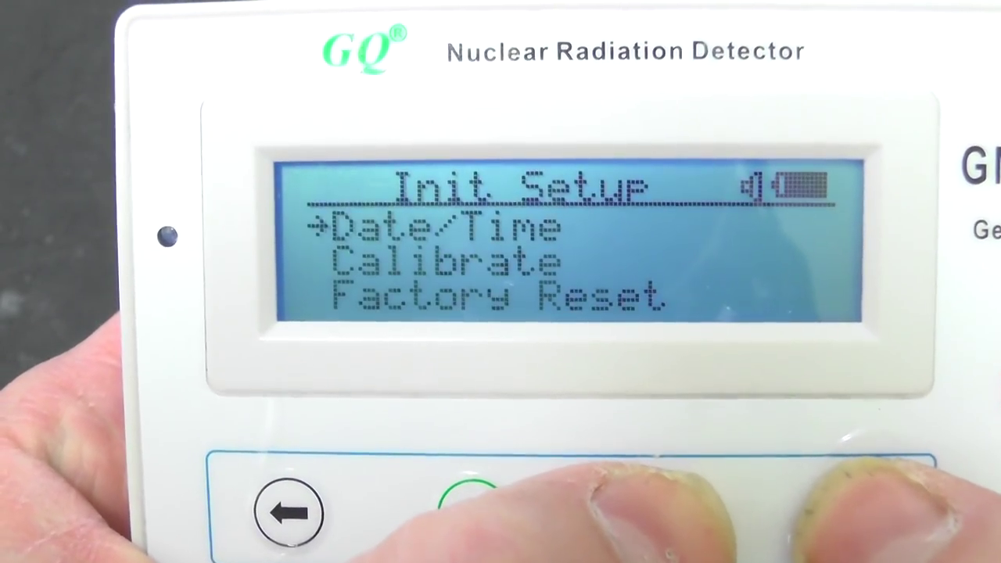
{"action": "left_click", "coordinate": [467, 493]}
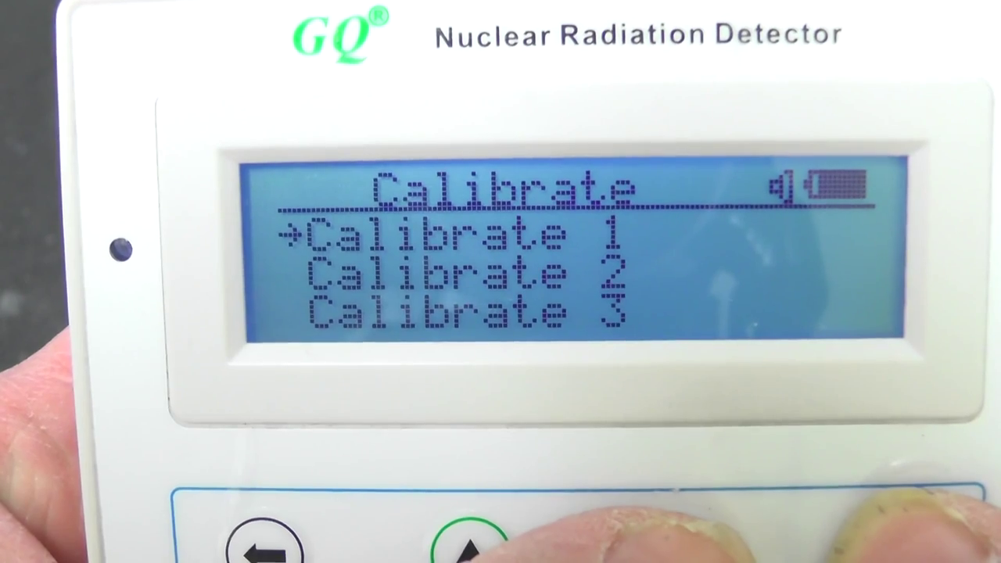
{"action": "left_click", "coordinate": [457, 540]}
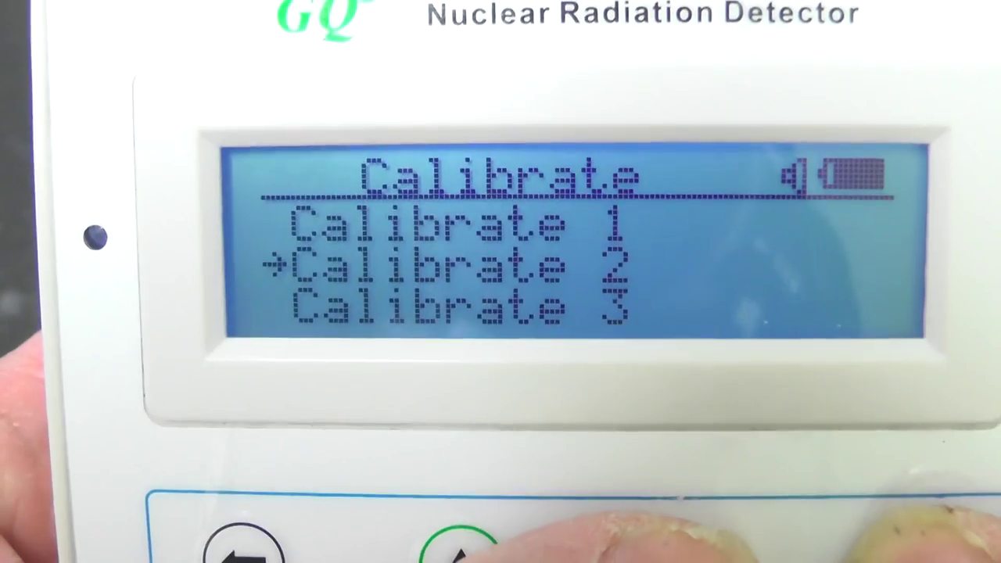
{"action": "left_click", "coordinate": [457, 544]}
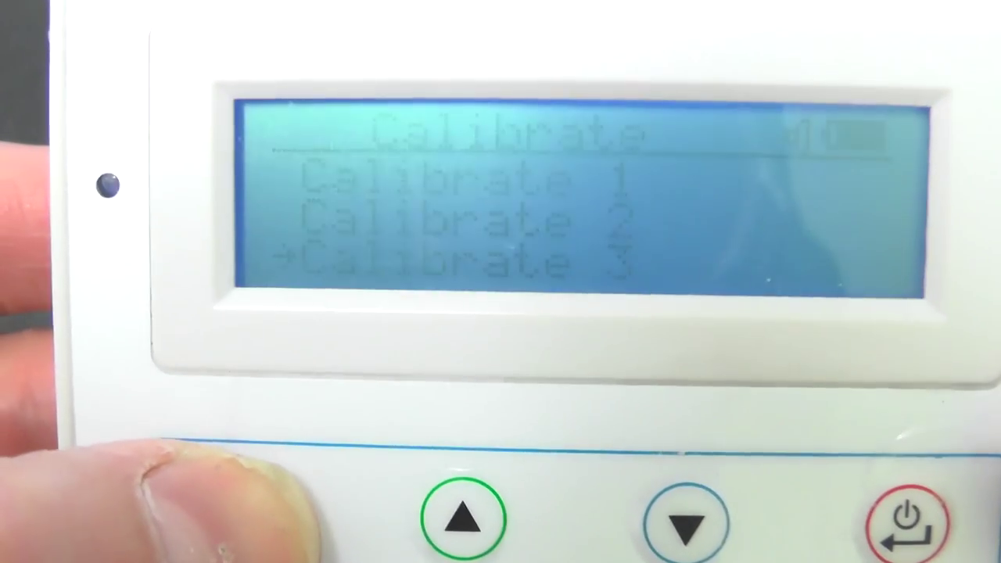
{"action": "left_click", "coordinate": [904, 520]}
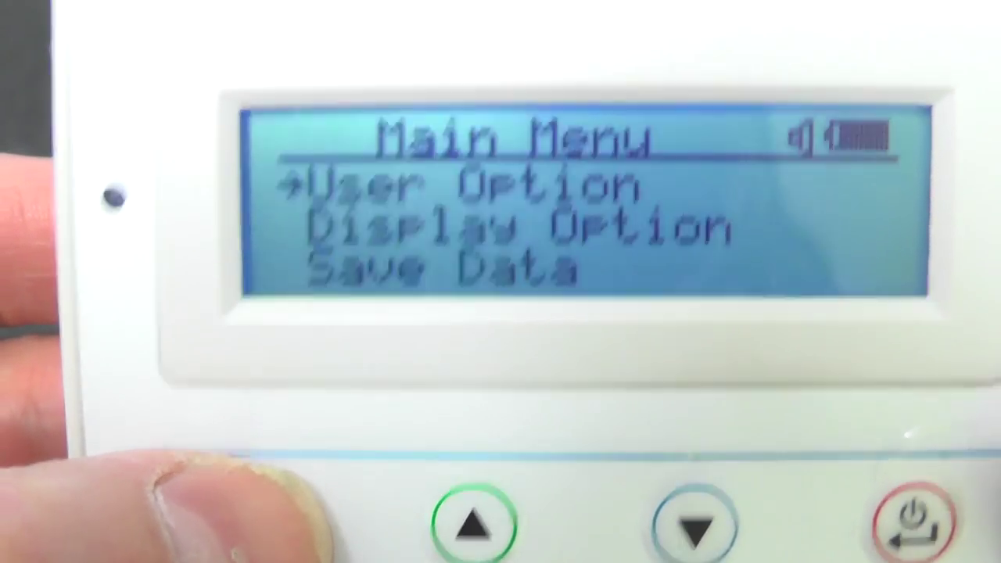